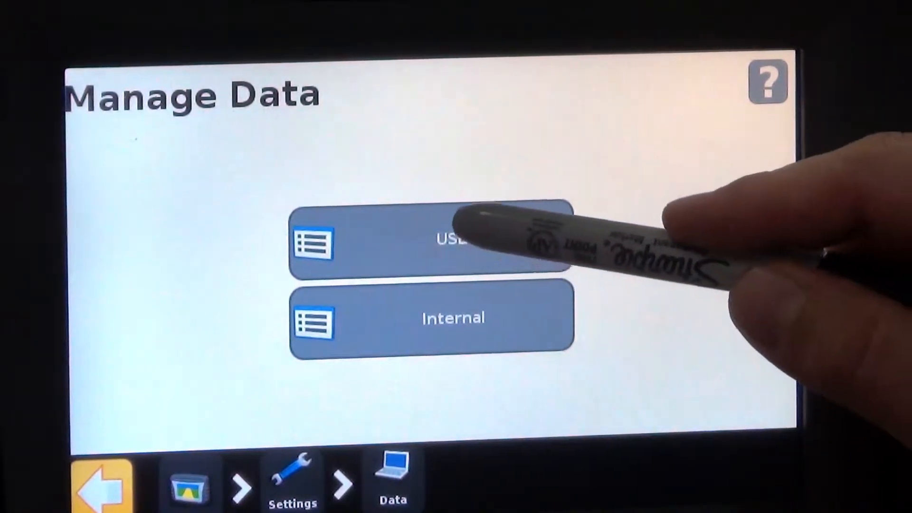
- Open the USB drive's data management page from Manage Data
{"action": "left_click", "coordinate": [440, 249]}
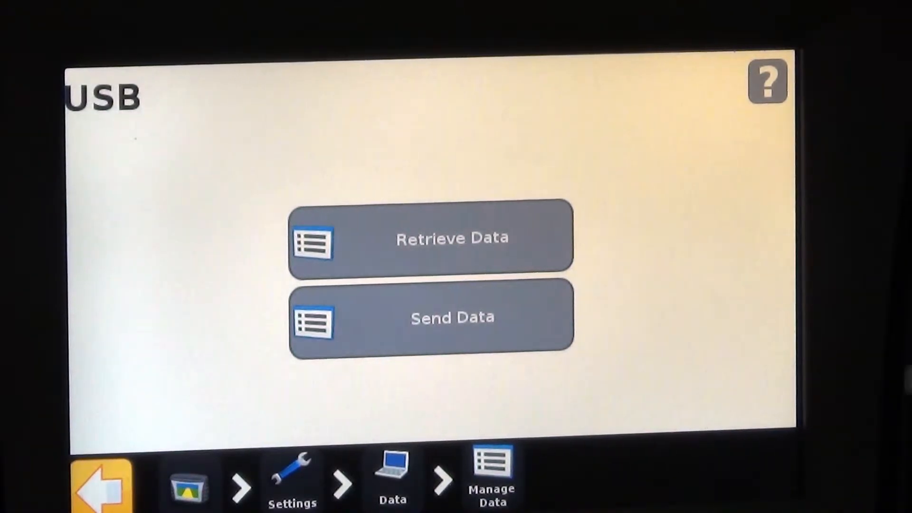
- Start Send Fields to USB and pick West 80 as the field to export
{"action": "left_click", "coordinate": [449, 318]}
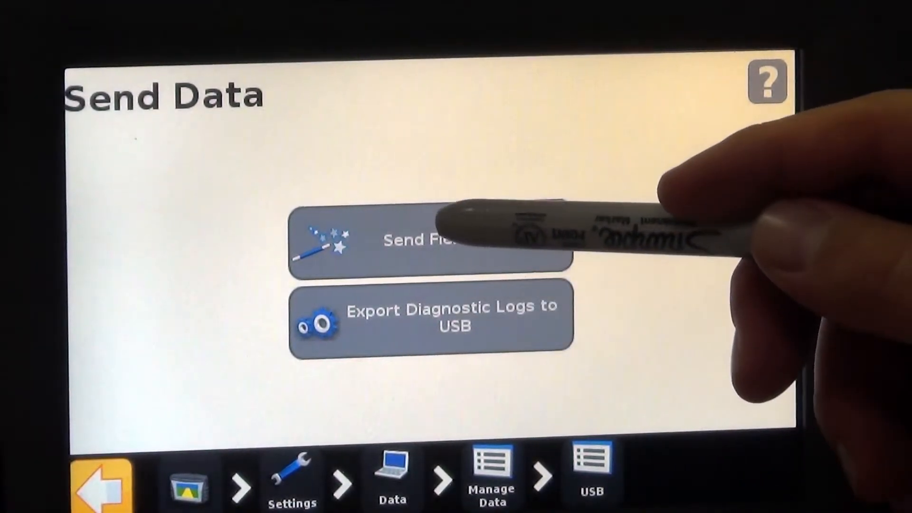
{"action": "left_click", "coordinate": [428, 249]}
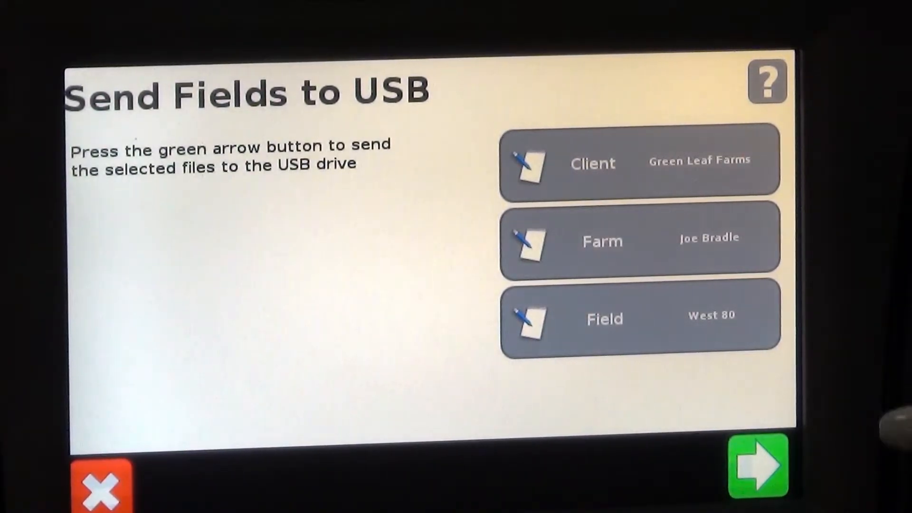
{"action": "left_click", "coordinate": [637, 318]}
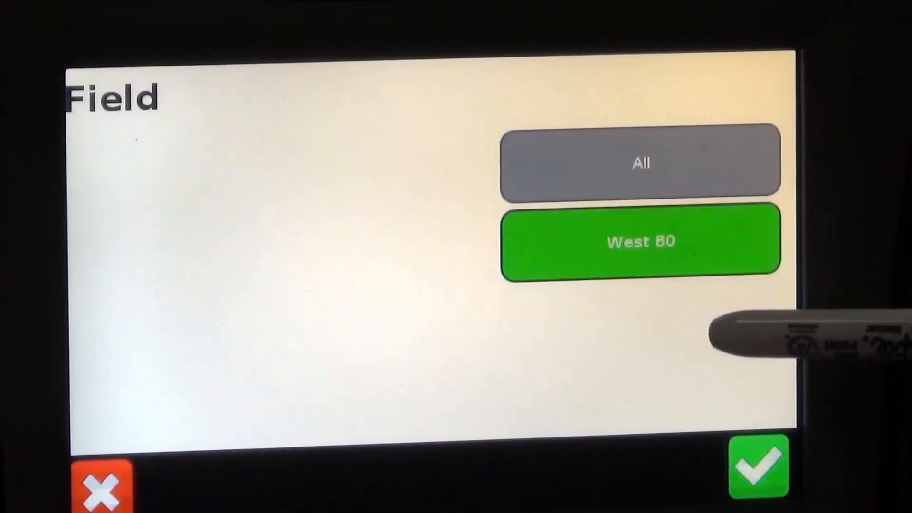